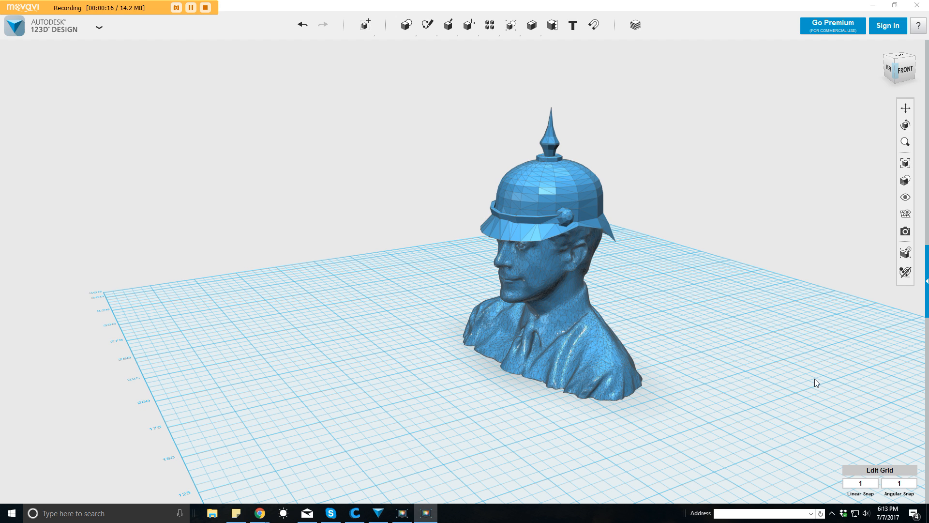
pyautogui.moveTo(744, 348)
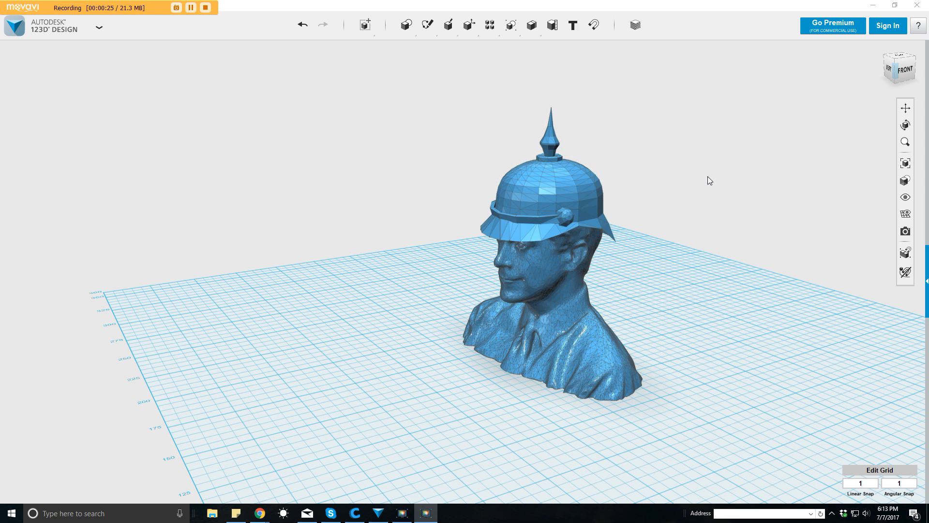
pyautogui.moveTo(709, 159)
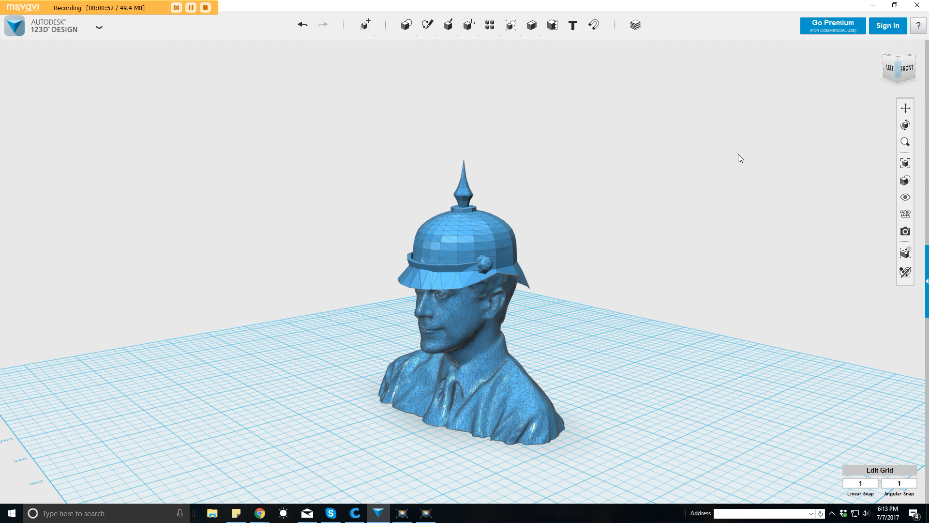
pyautogui.moveTo(700, 203)
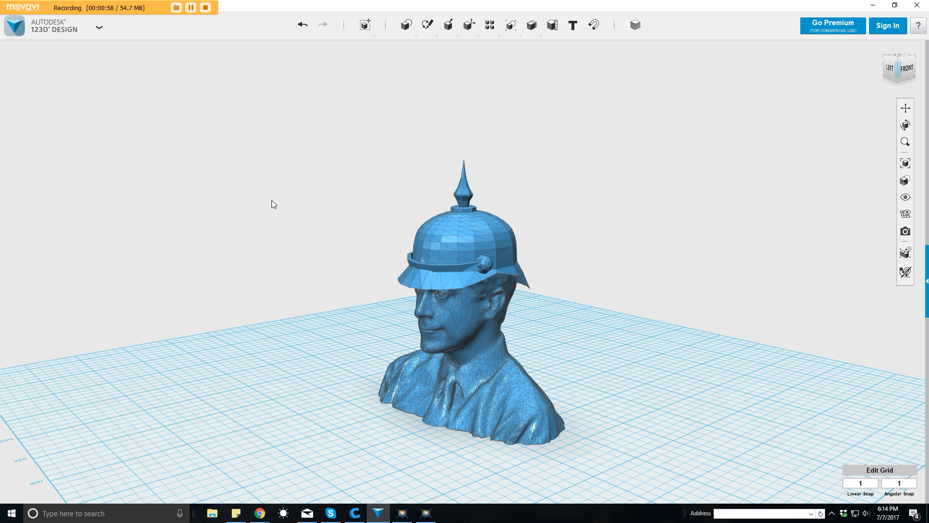
pyautogui.moveTo(263, 220)
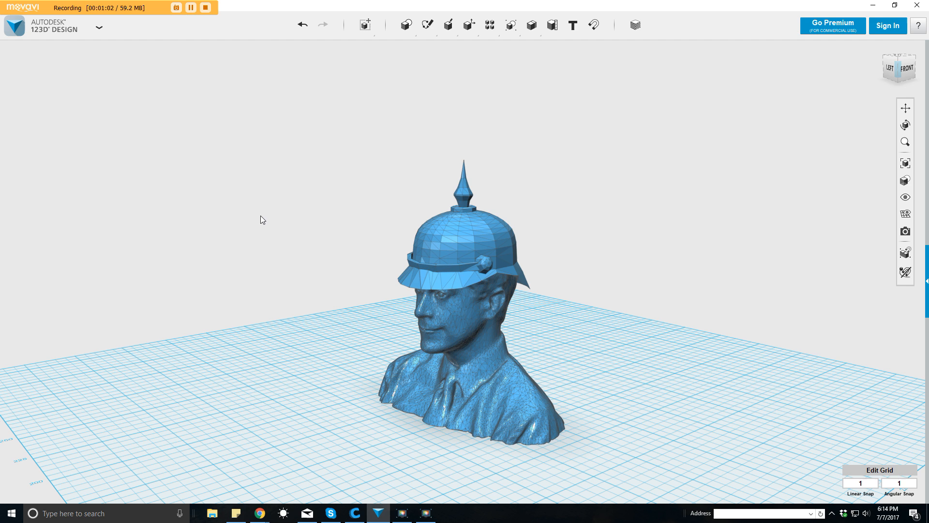
pyautogui.moveTo(298, 208)
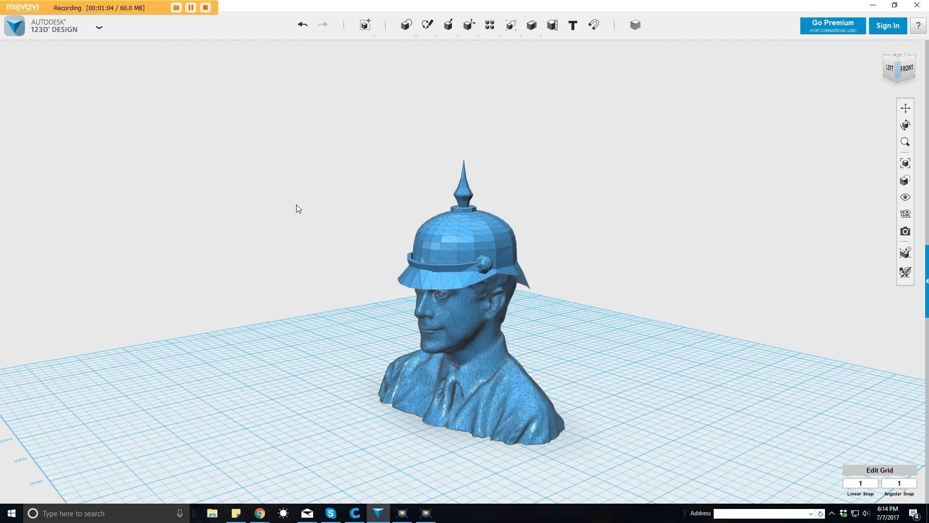
pyautogui.moveTo(274, 210)
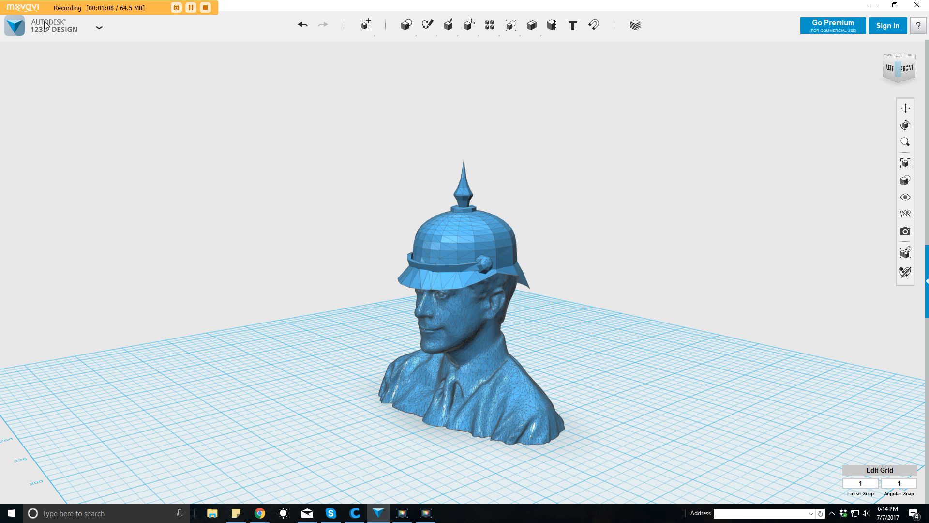
pyautogui.moveTo(457, 192)
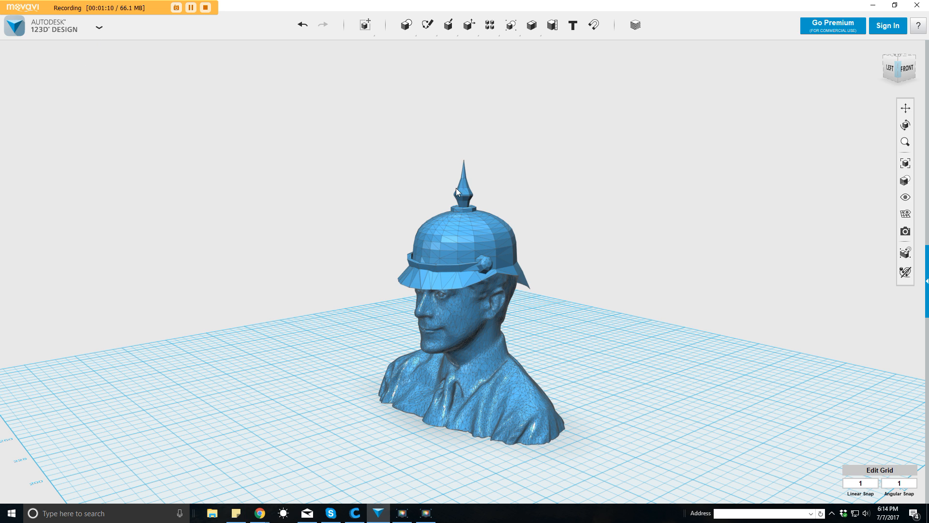
pyautogui.moveTo(548, 157)
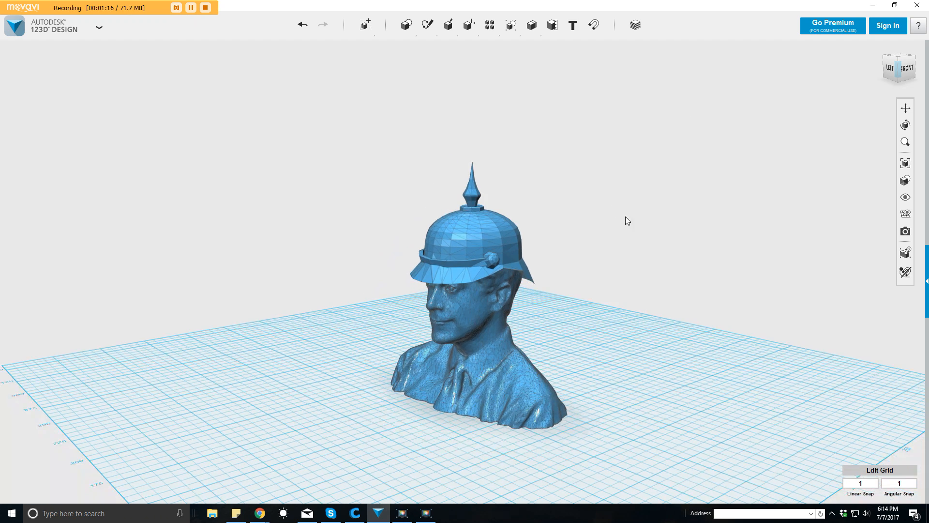
# Step: Bring up the Primitives shape list in the top toolbar
pyautogui.click(406, 25)
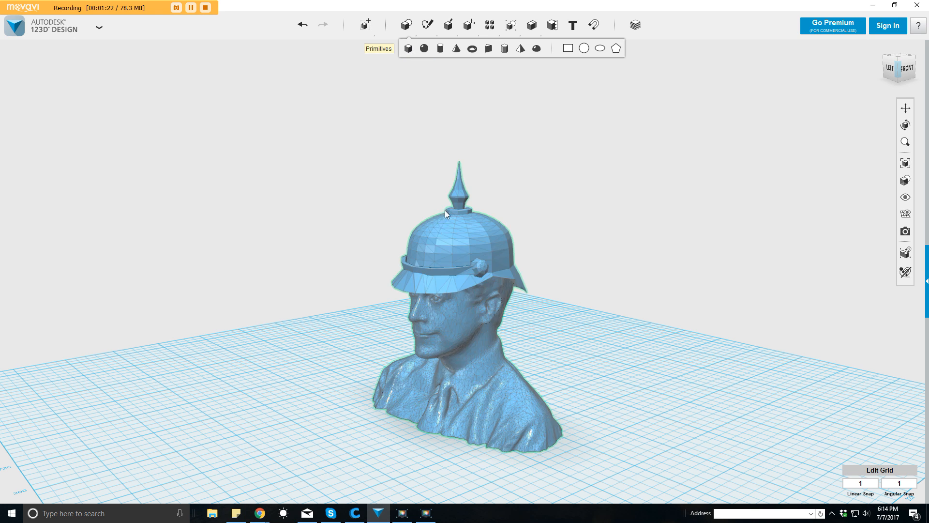
# Step: Place a Box primitive and Smart Scale it to about 240 tall so it overlaps the bust
pyautogui.click(406, 48)
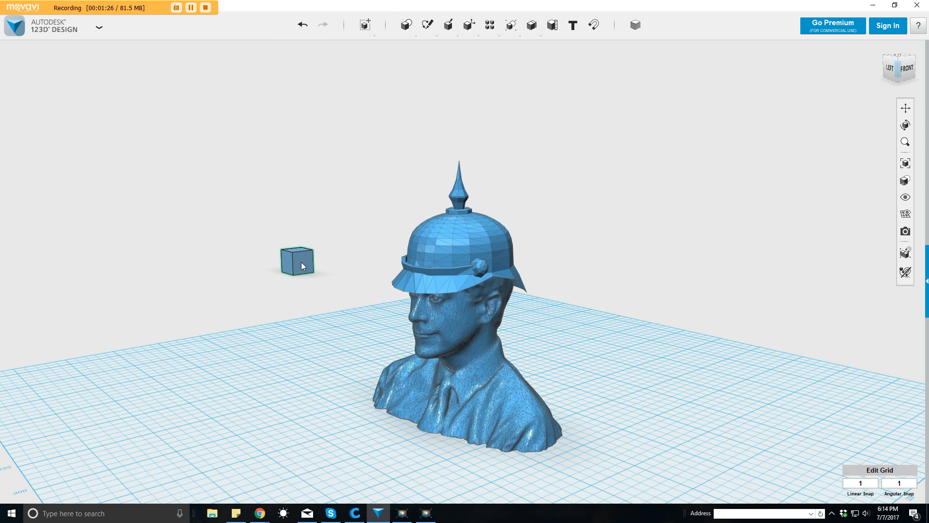
pyautogui.click(296, 260)
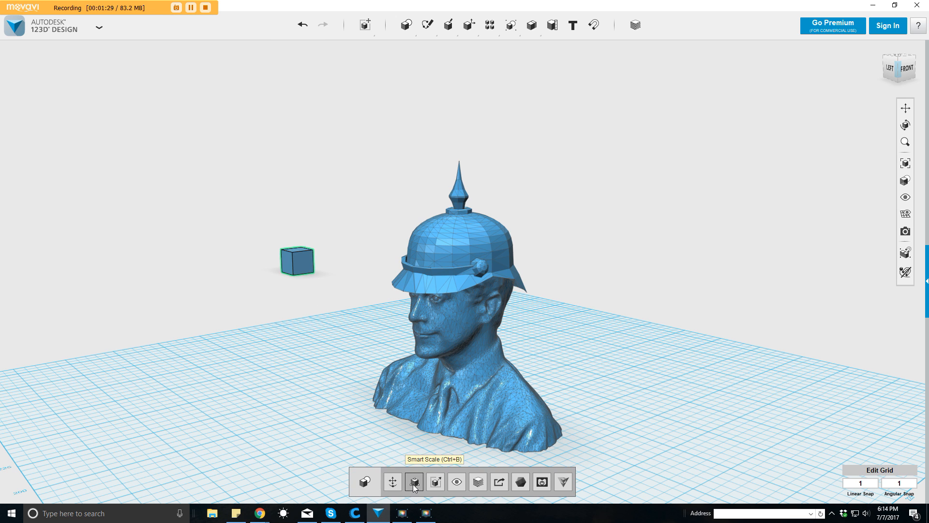
pyautogui.click(414, 482)
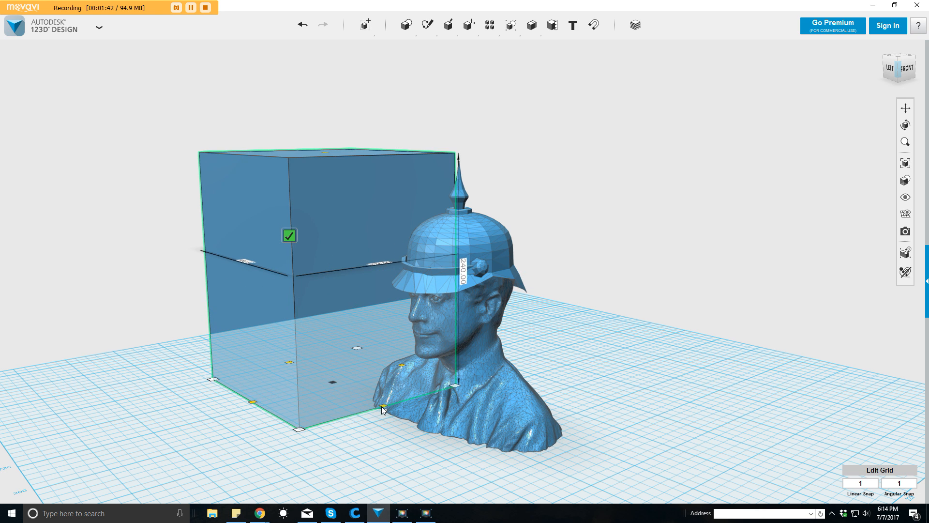
pyautogui.moveTo(383, 410); pyautogui.dragTo(358, 392)
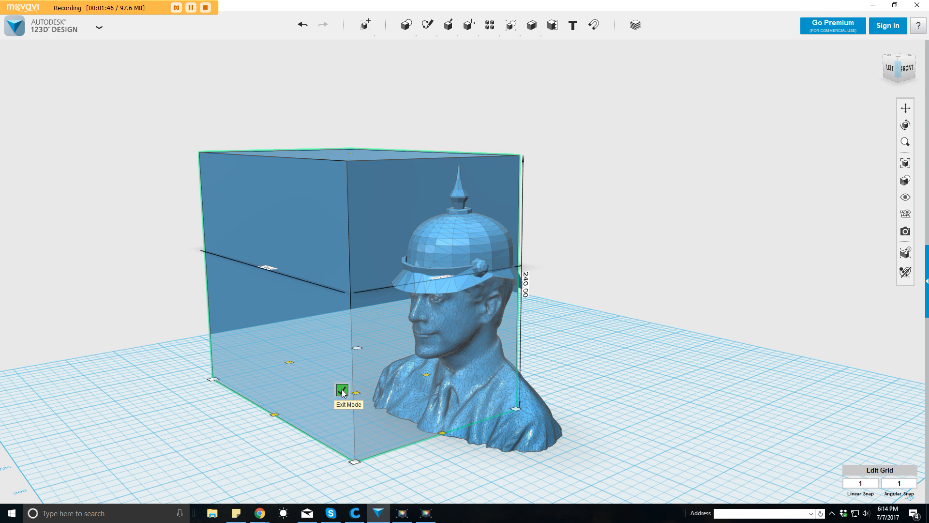
pyautogui.click(342, 390)
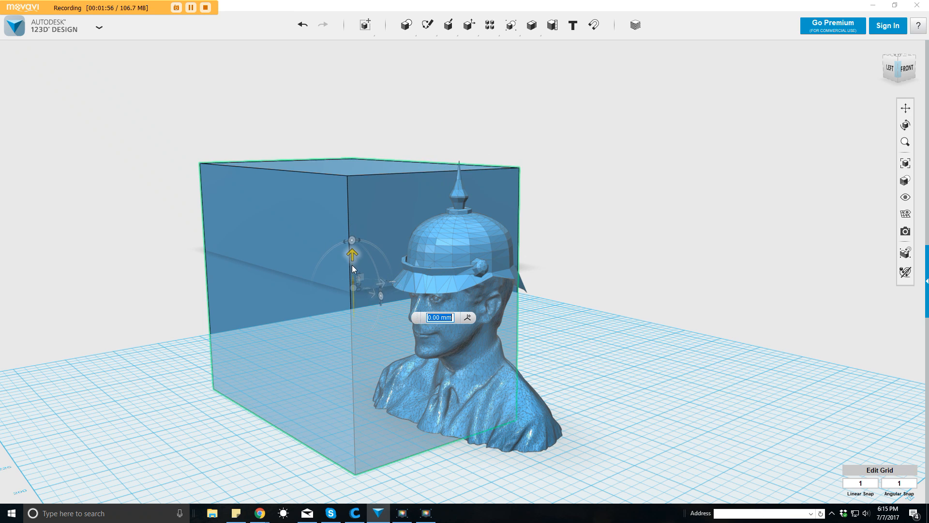
# Step: Raise the box along its vertical axis until only the helmet spike pokes out the top
pyautogui.moveTo(352, 254); pyautogui.dragTo(354, 289)
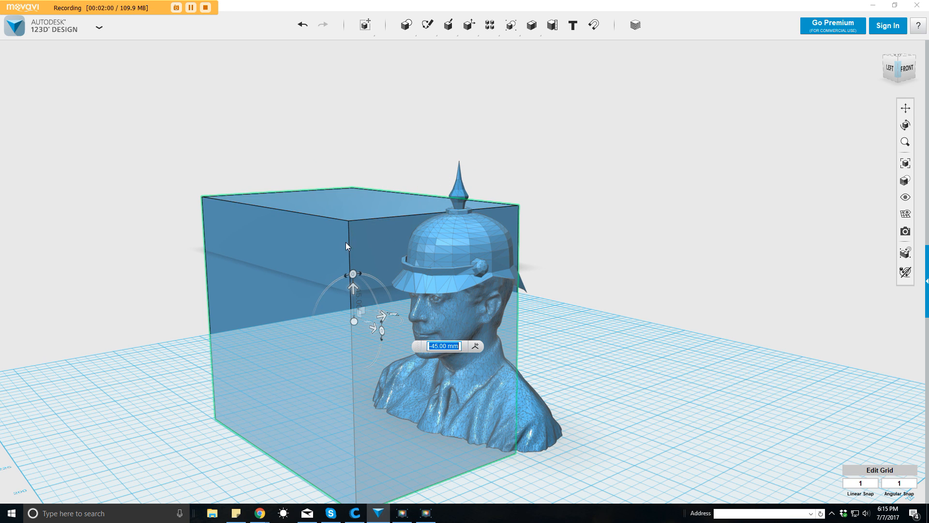
pyautogui.moveTo(520, 427)
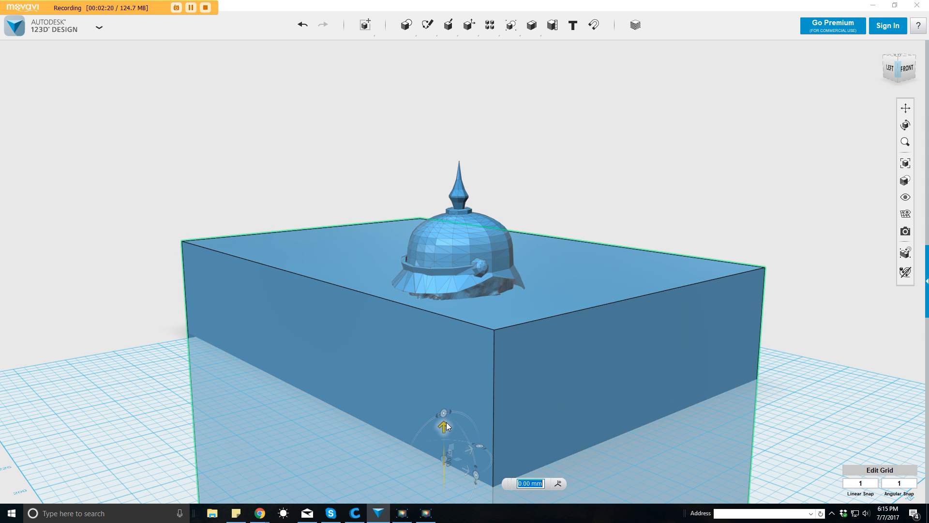
pyautogui.moveTo(445, 414); pyautogui.dragTo(445, 380)
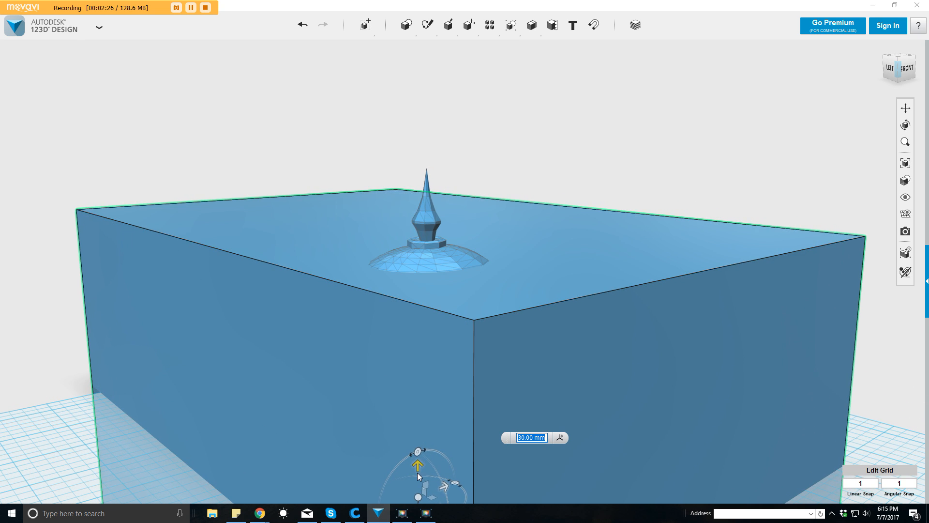
pyautogui.moveTo(418, 466); pyautogui.dragTo(416, 458)
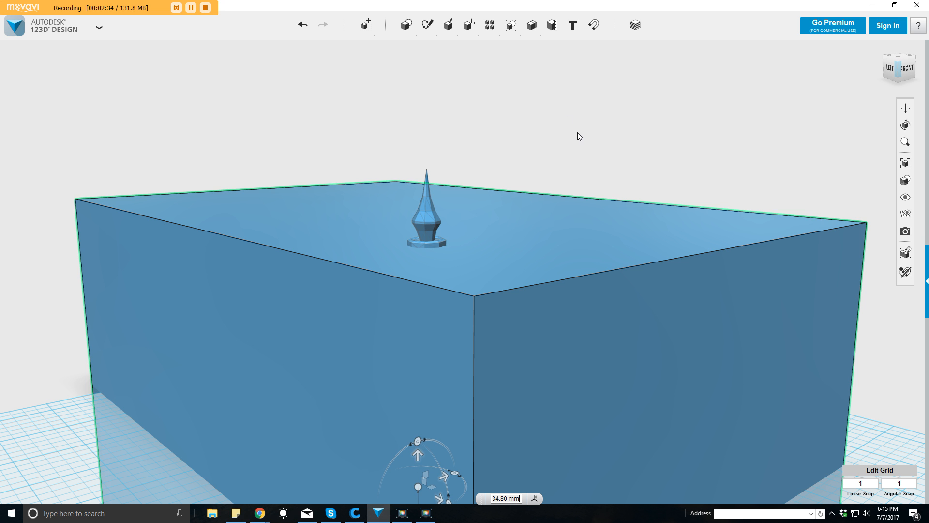
pyautogui.moveTo(634, 184)
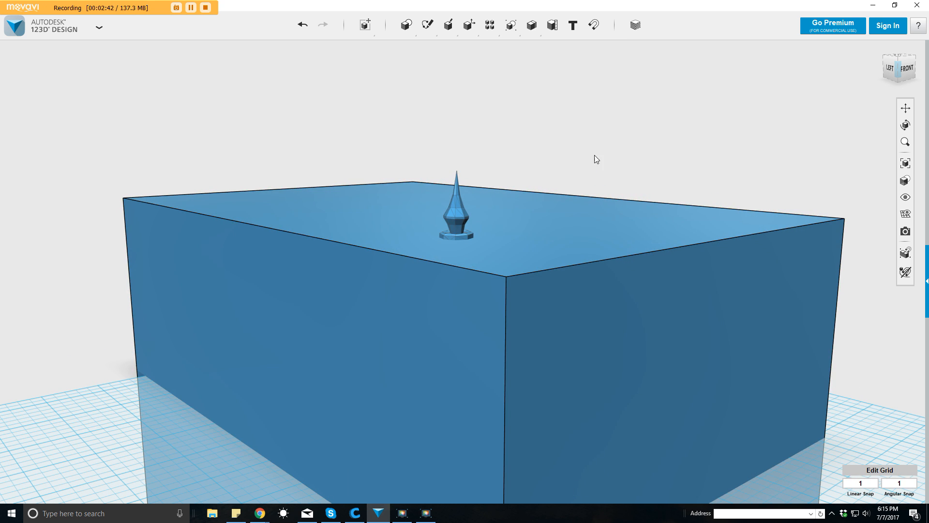
pyautogui.moveTo(572, 134)
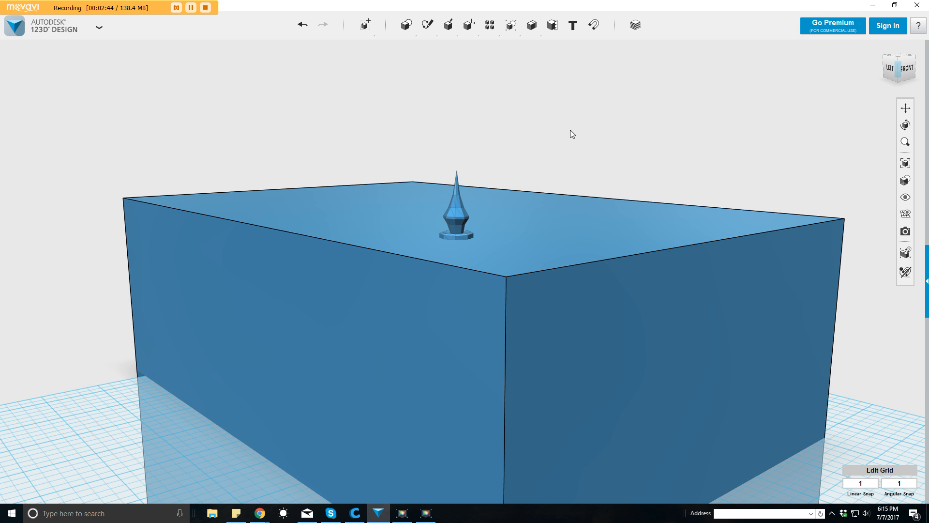
pyautogui.moveTo(531, 25)
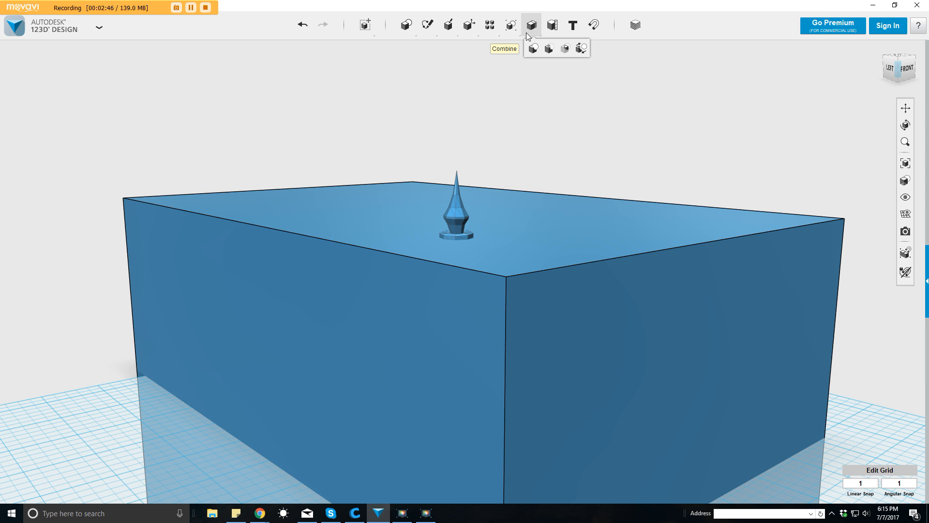
pyautogui.moveTo(532, 48)
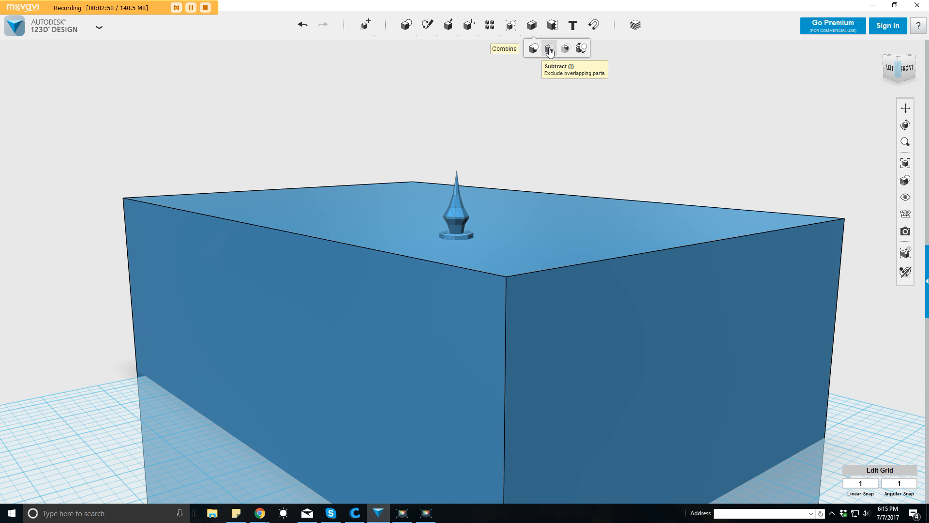
# Step: Subtract the box from the bust using Combine > Subtract, leaving only the spike
pyautogui.click(548, 49)
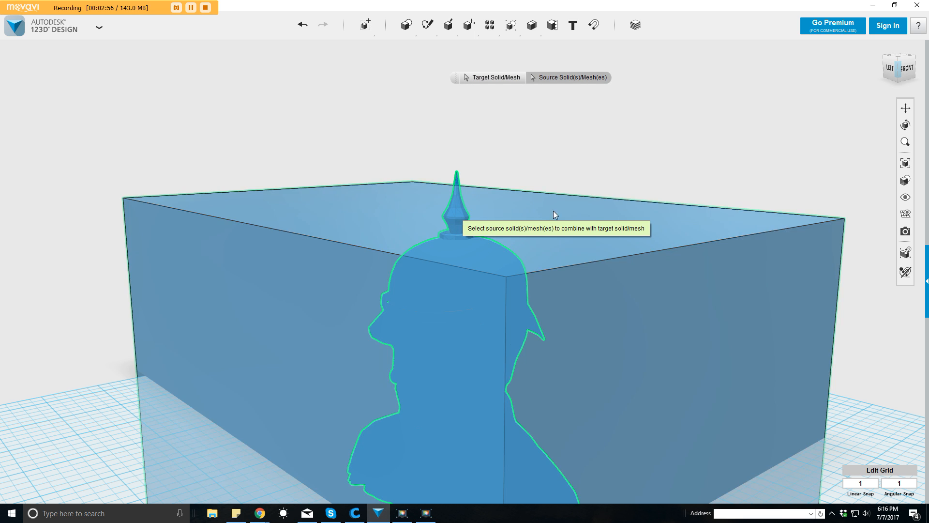
pyautogui.moveTo(680, 309)
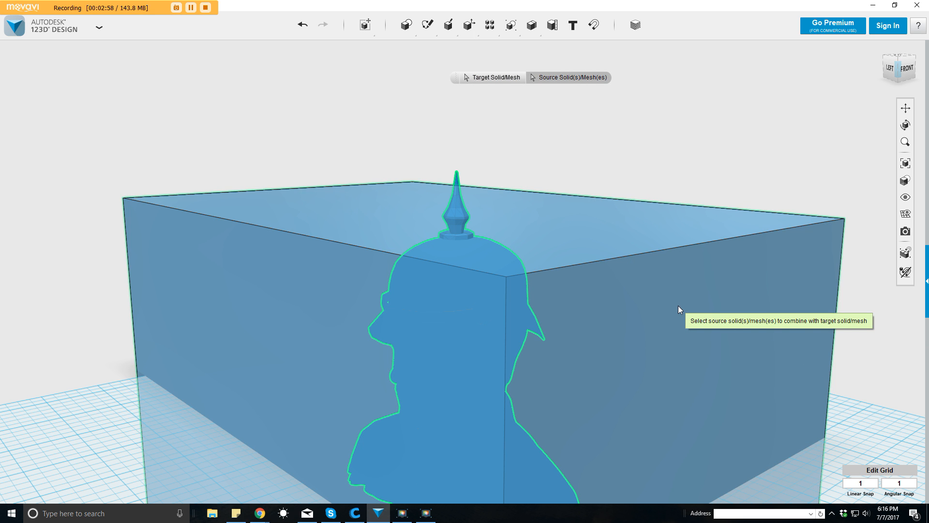
pyautogui.moveTo(674, 311)
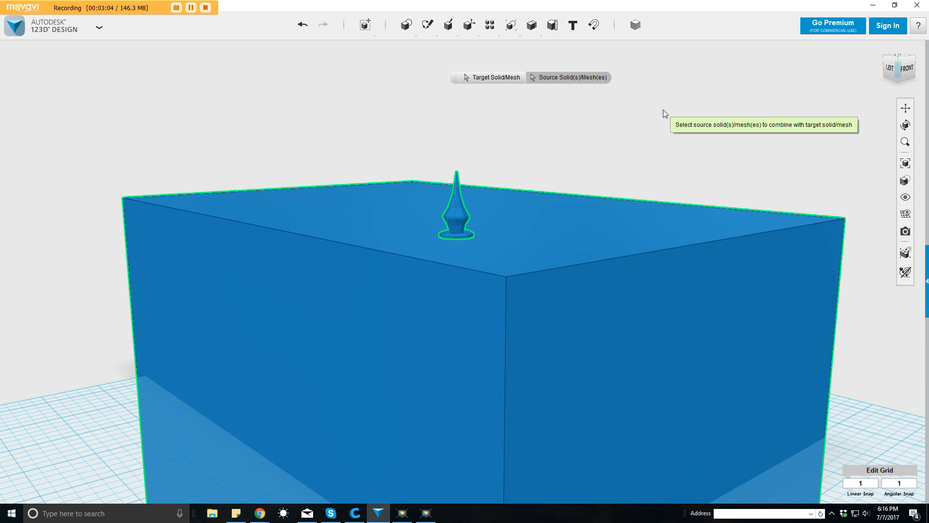
pyautogui.click(456, 213)
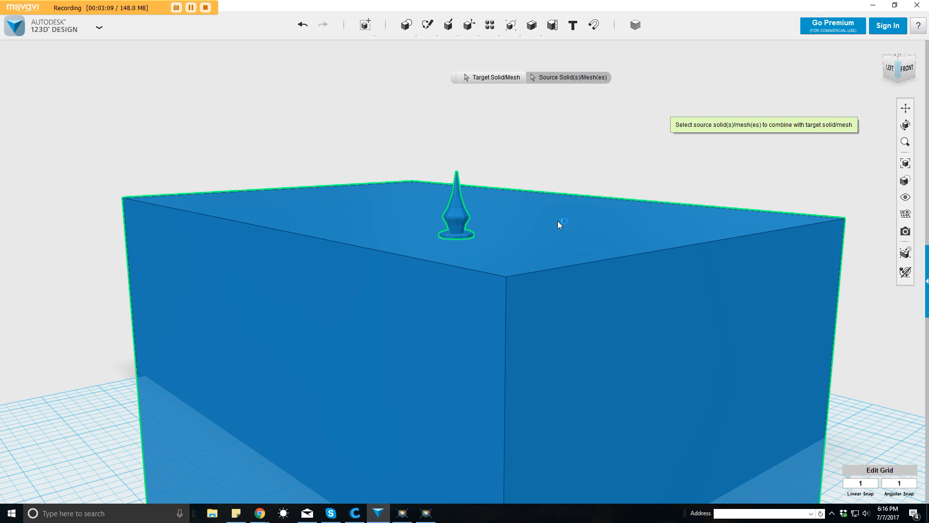
pyautogui.moveTo(585, 176)
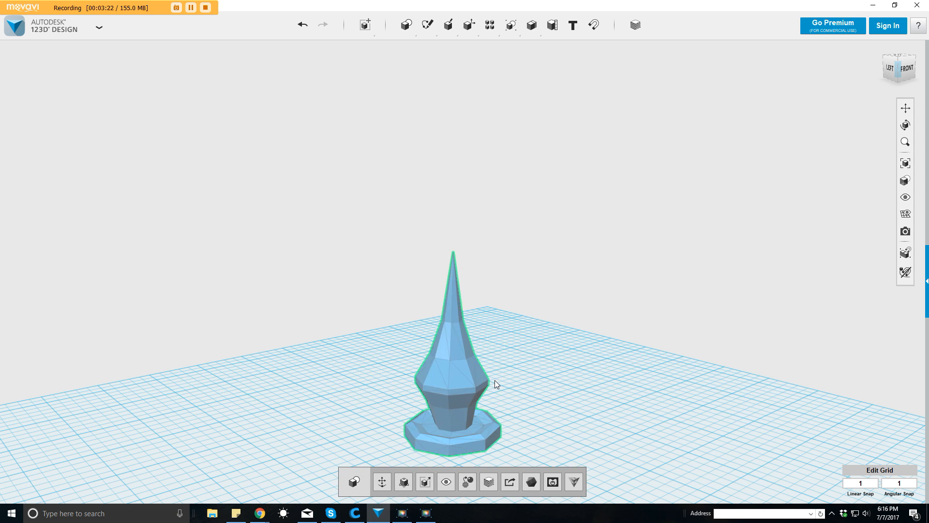
# Step: Zoom out to view the lone spike on the grid and switch to the Cura slicer
pyautogui.scroll(-3)
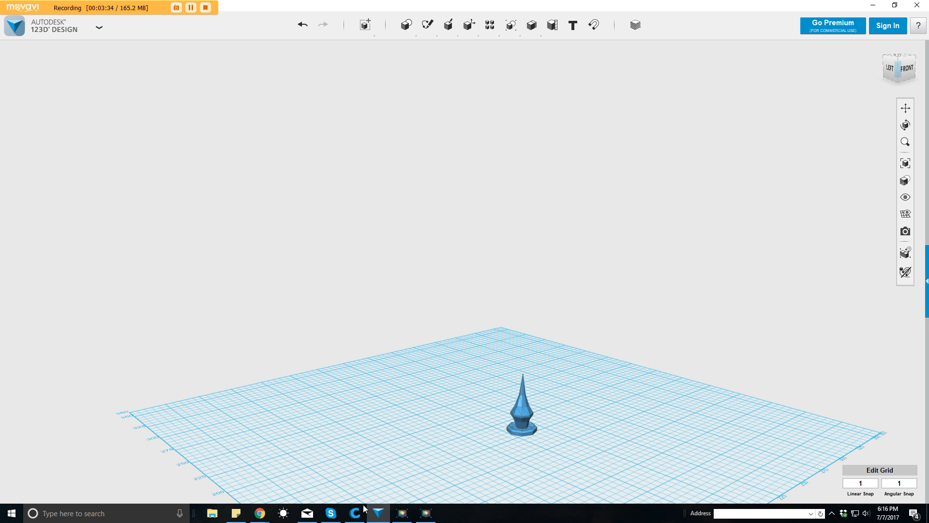
pyautogui.click(355, 513)
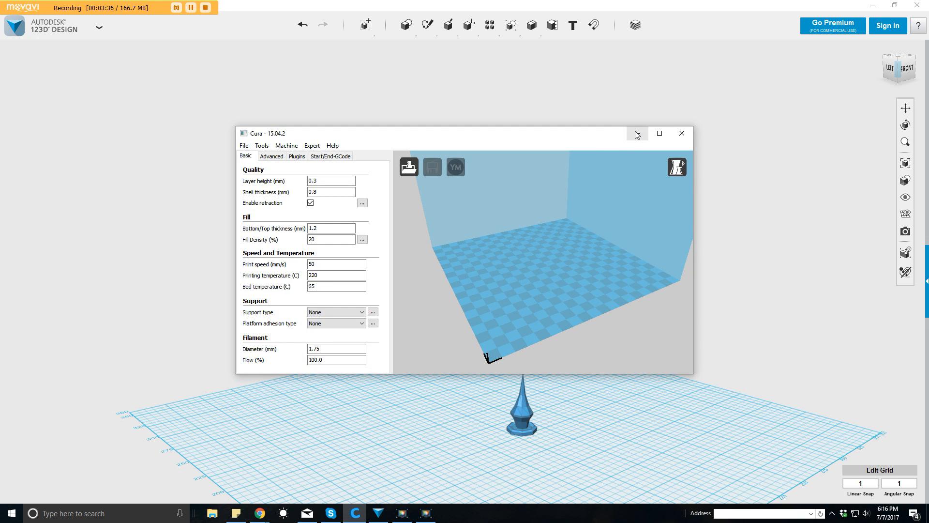